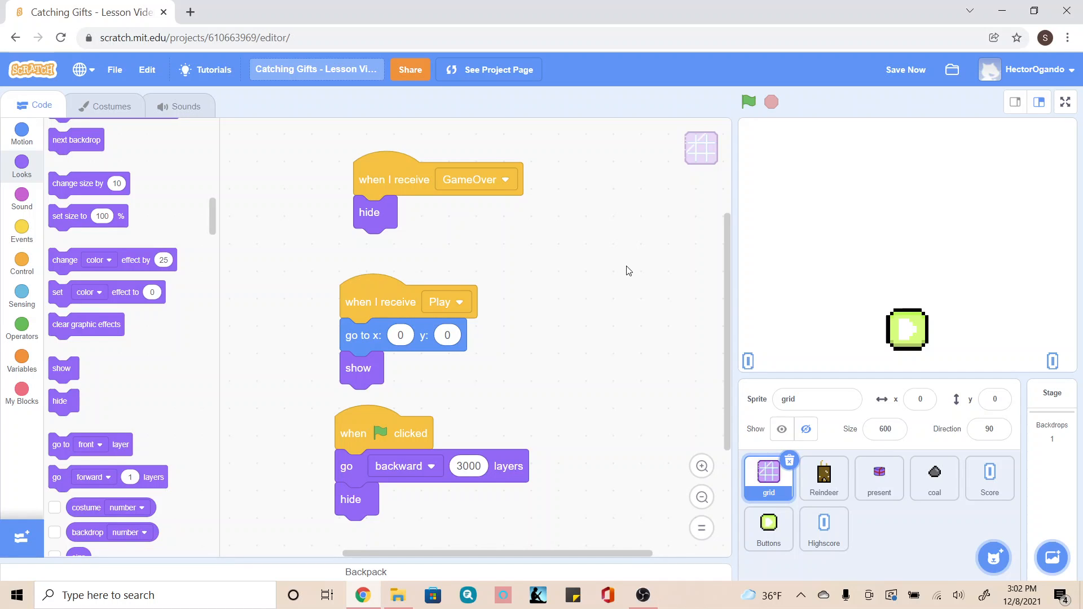
{"action": "mouse_move", "coordinate": [900, 383]}
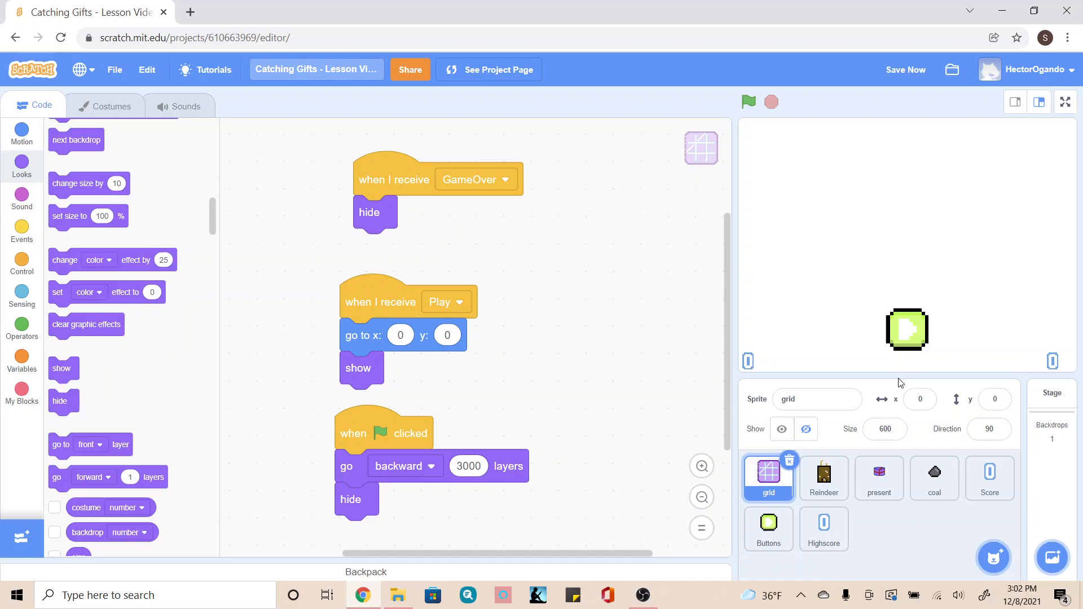
{"action": "mouse_move", "coordinate": [934, 480]}
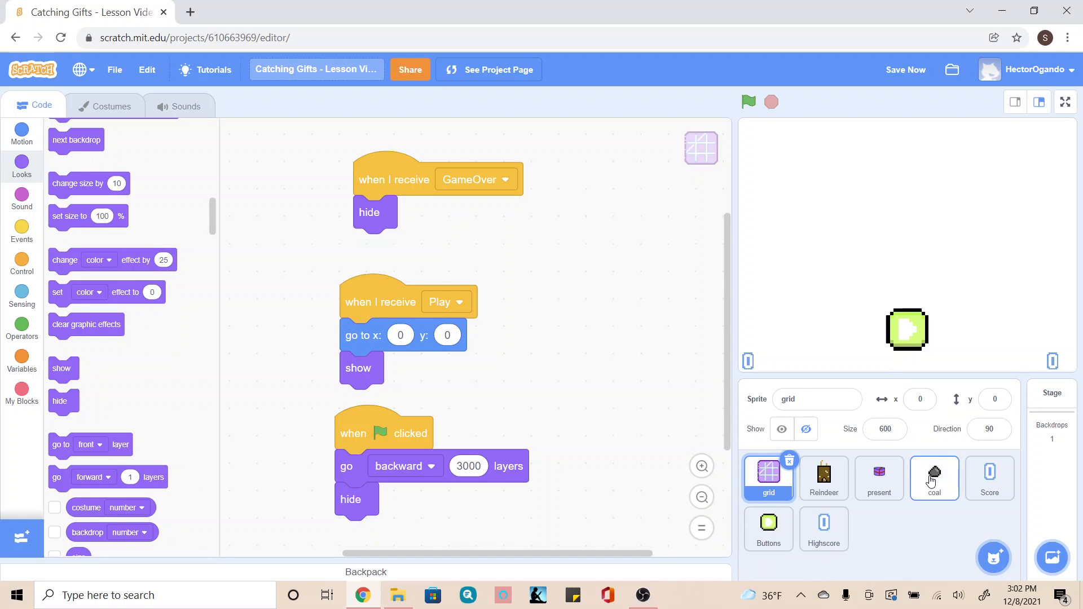
Select the coal sprite and show its costumes in the paint editor.
{"action": "left_click", "coordinate": [934, 477]}
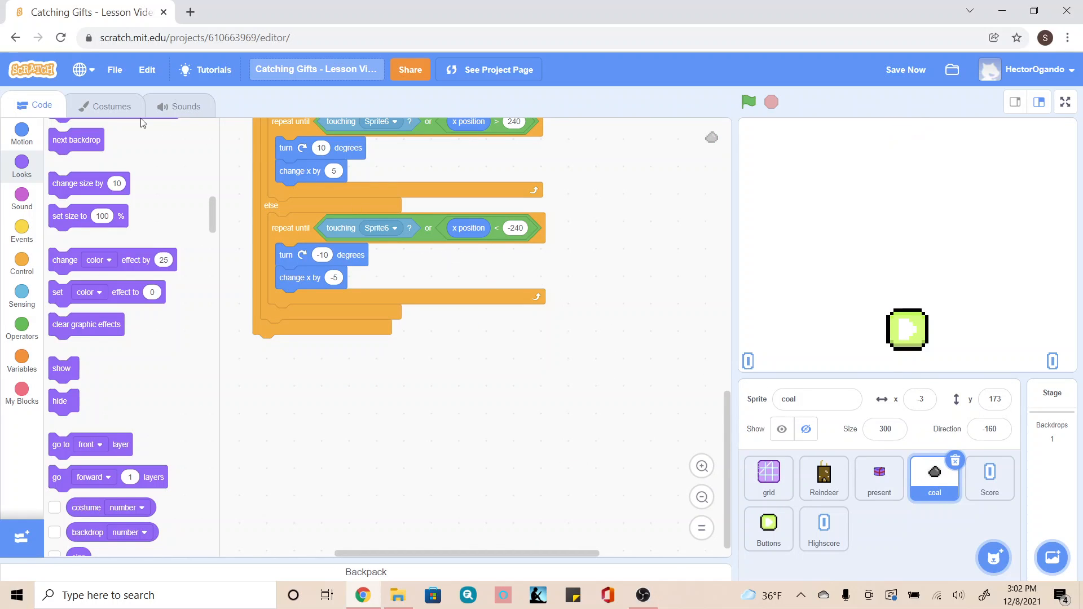
{"action": "left_click", "coordinate": [111, 105]}
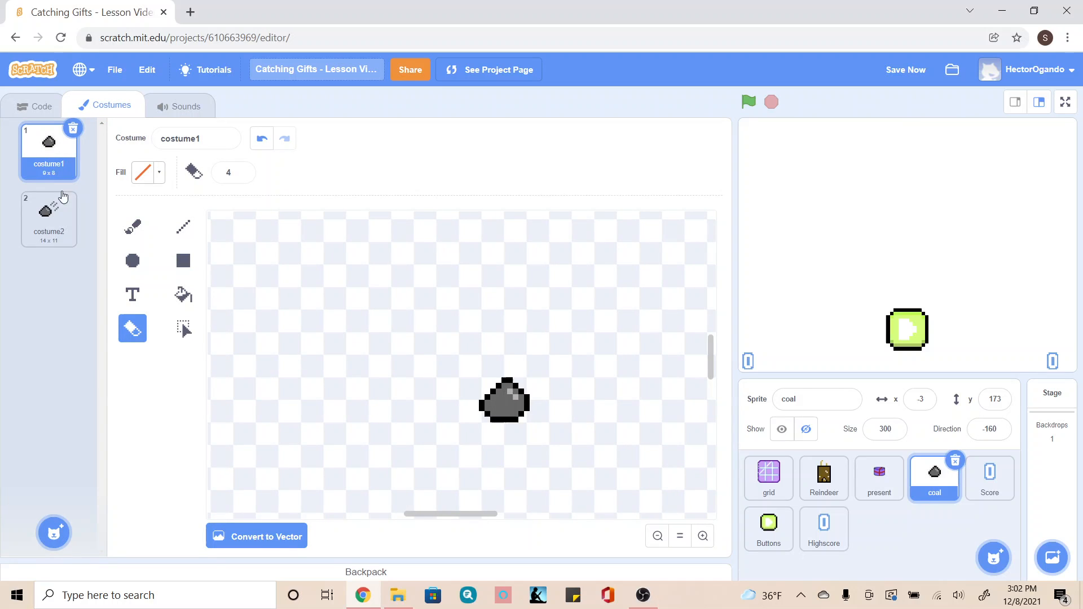
{"action": "mouse_move", "coordinate": [36, 234]}
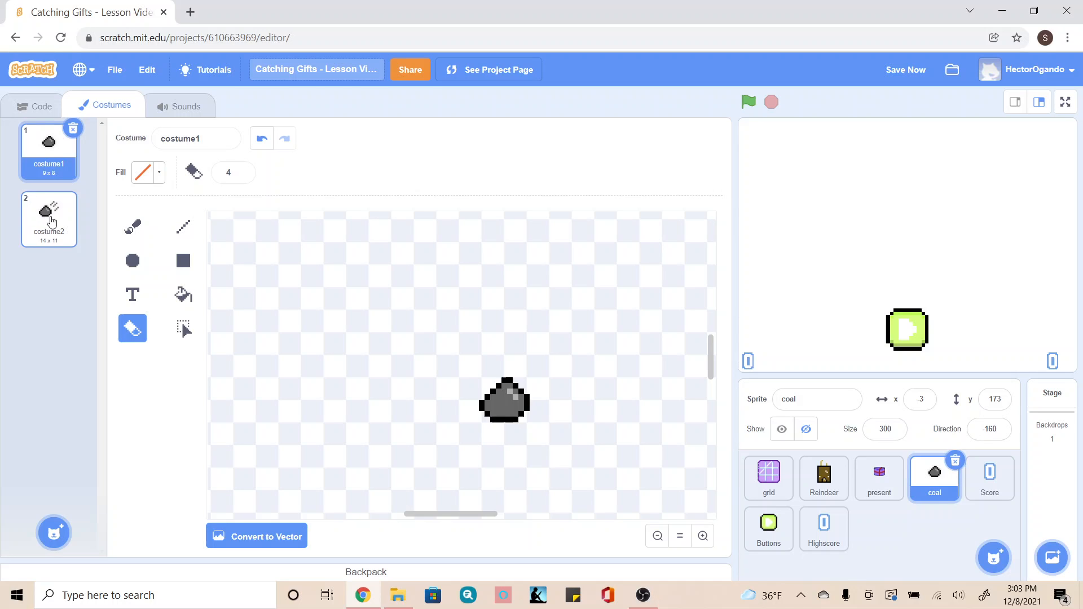
{"action": "mouse_move", "coordinate": [81, 178]}
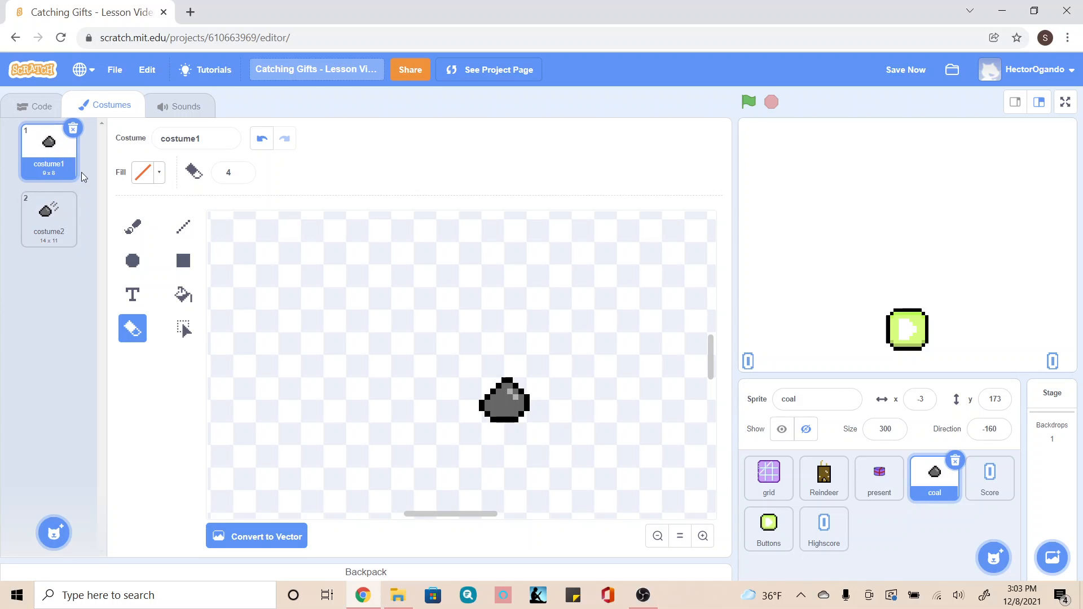
{"action": "mouse_move", "coordinate": [42, 172]}
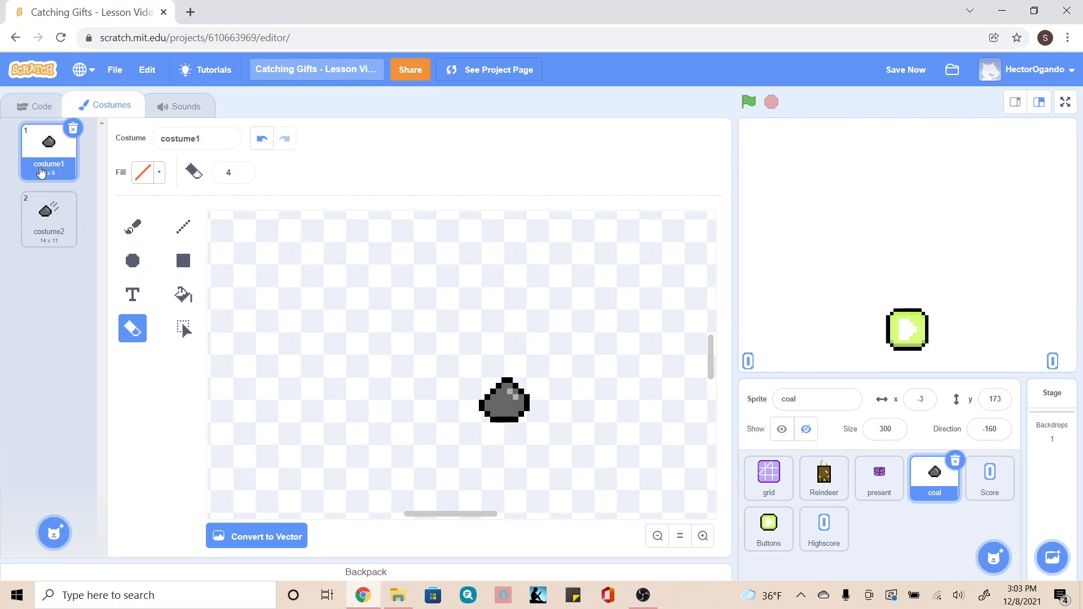
Duplicate costume1 into costume3 and convert the copy to vector mode.
{"action": "left_click", "coordinate": [906, 70]}
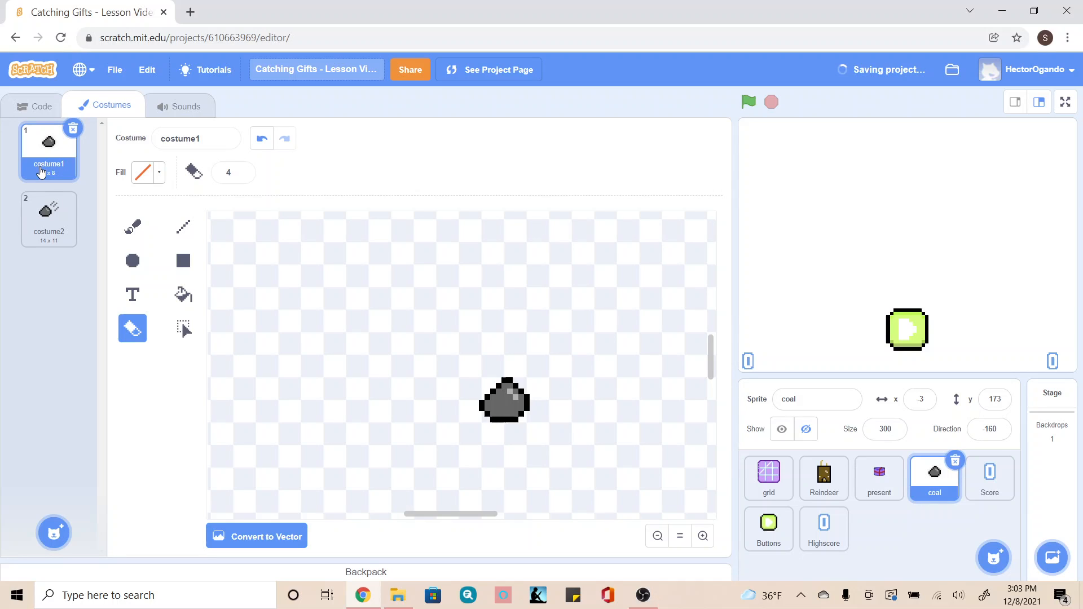
{"action": "mouse_move", "coordinate": [196, 306]}
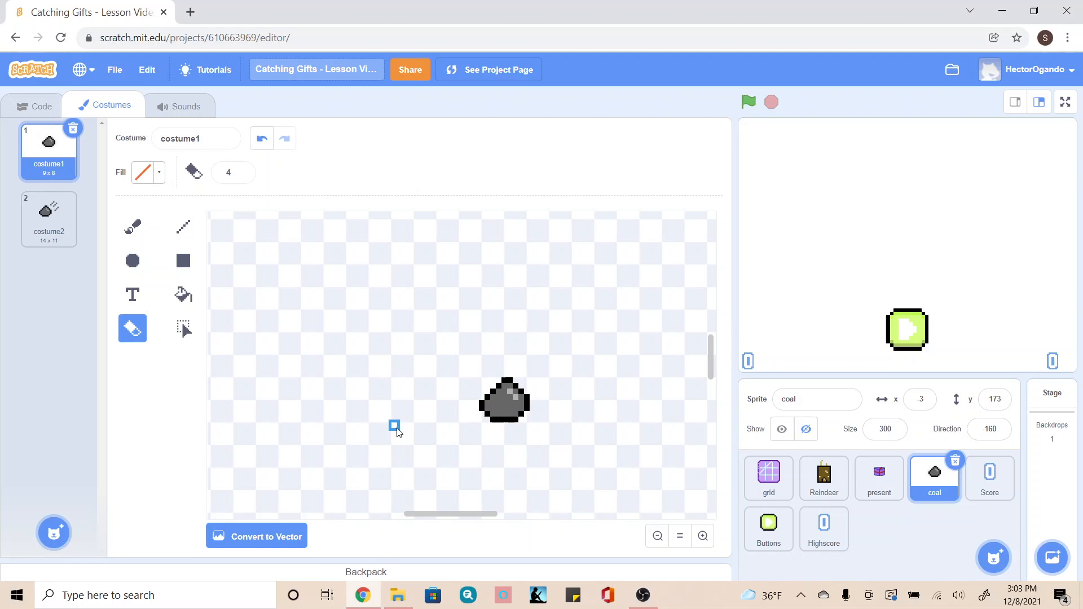
{"action": "mouse_move", "coordinate": [496, 452]}
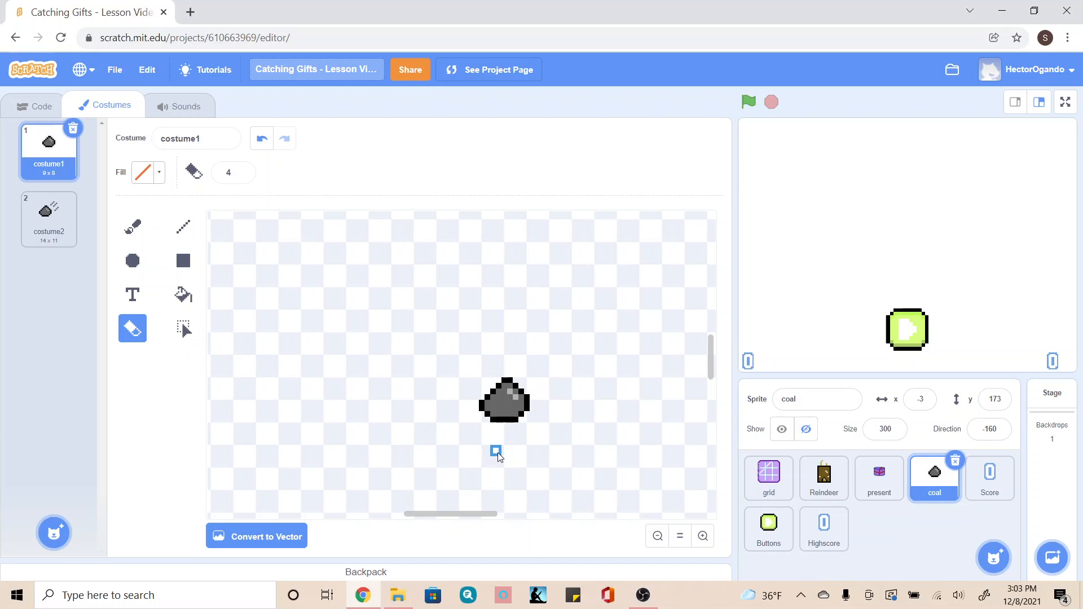
{"action": "mouse_move", "coordinate": [503, 449]}
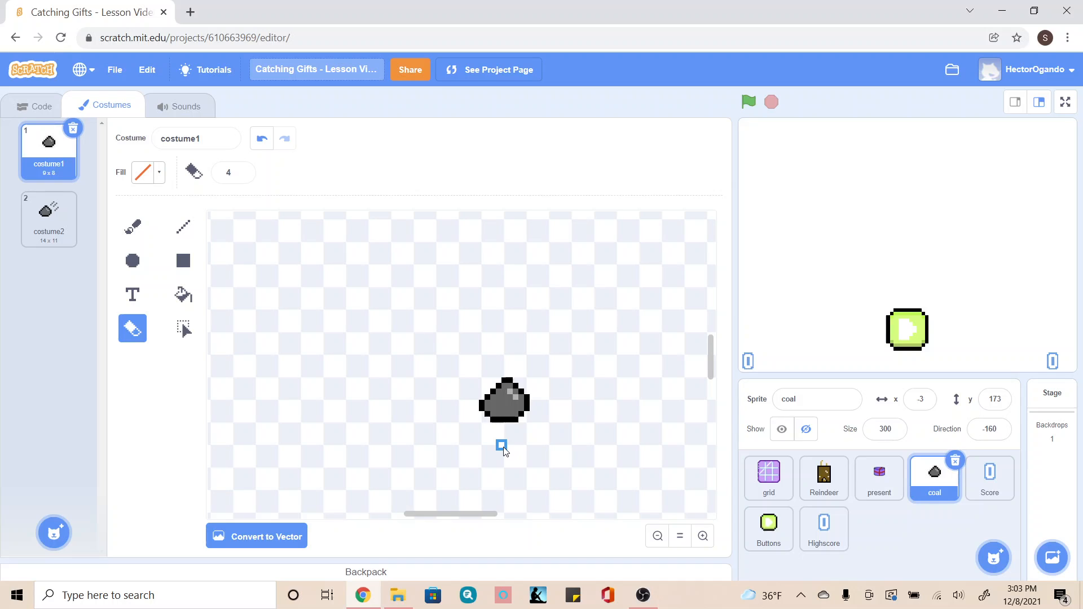
{"action": "mouse_move", "coordinate": [478, 437]}
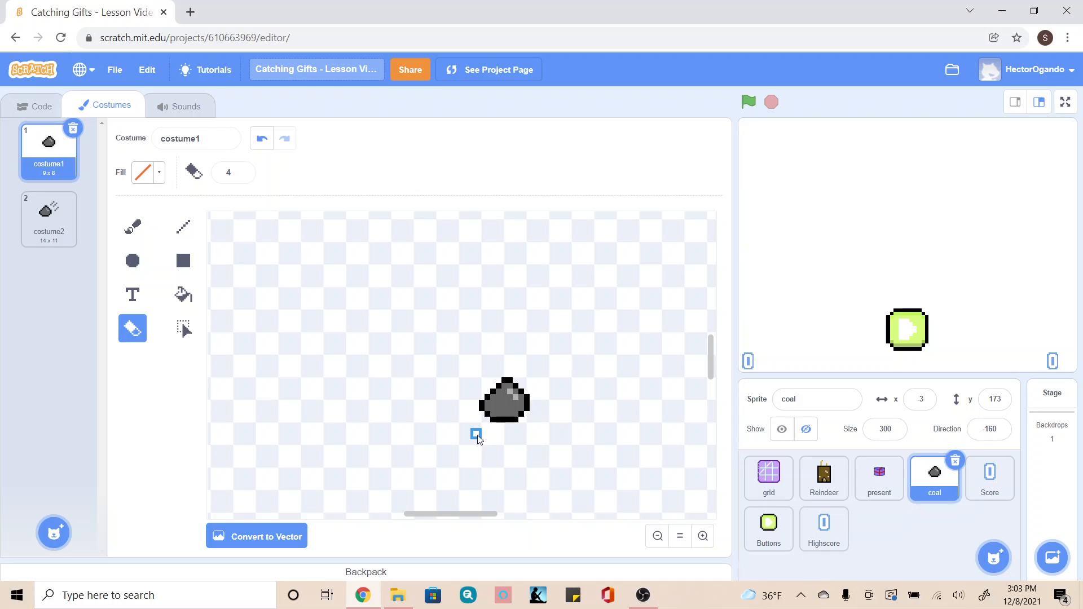
{"action": "right_click", "coordinate": [49, 148]}
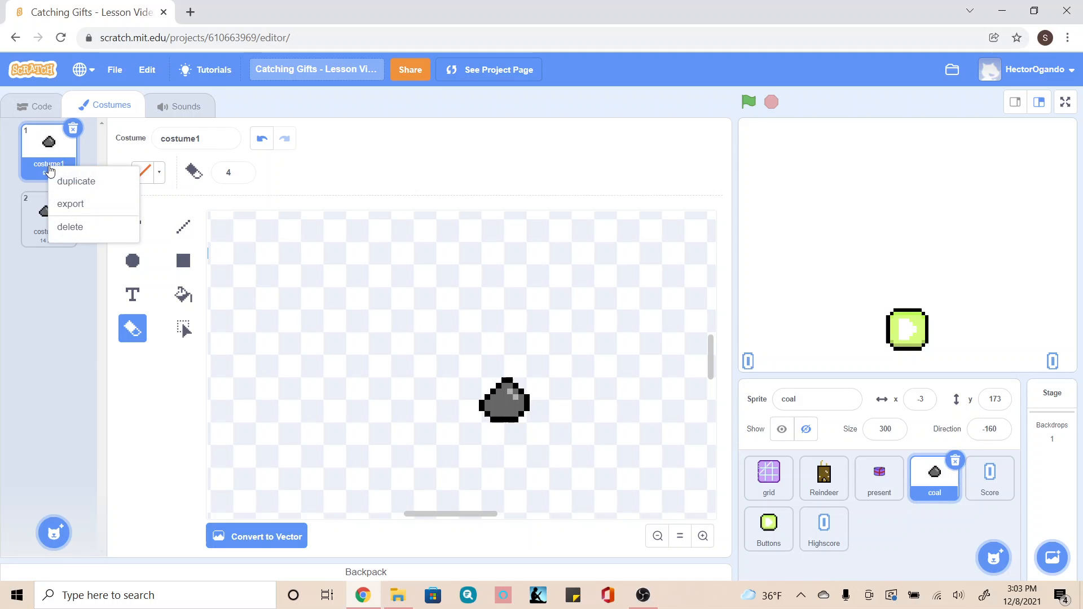
{"action": "left_click", "coordinate": [76, 181]}
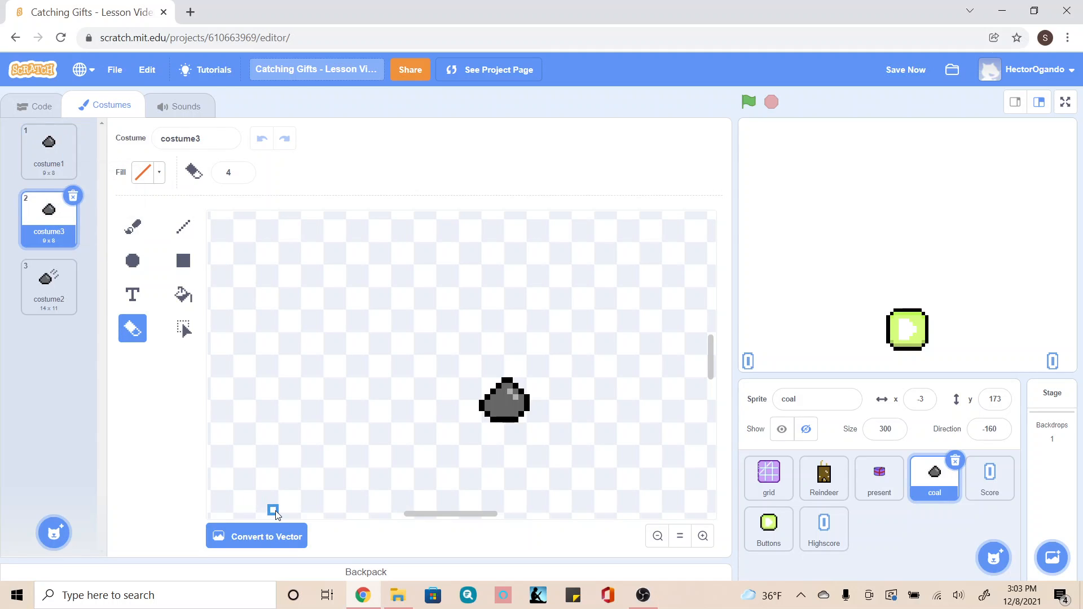
{"action": "left_click", "coordinate": [264, 536]}
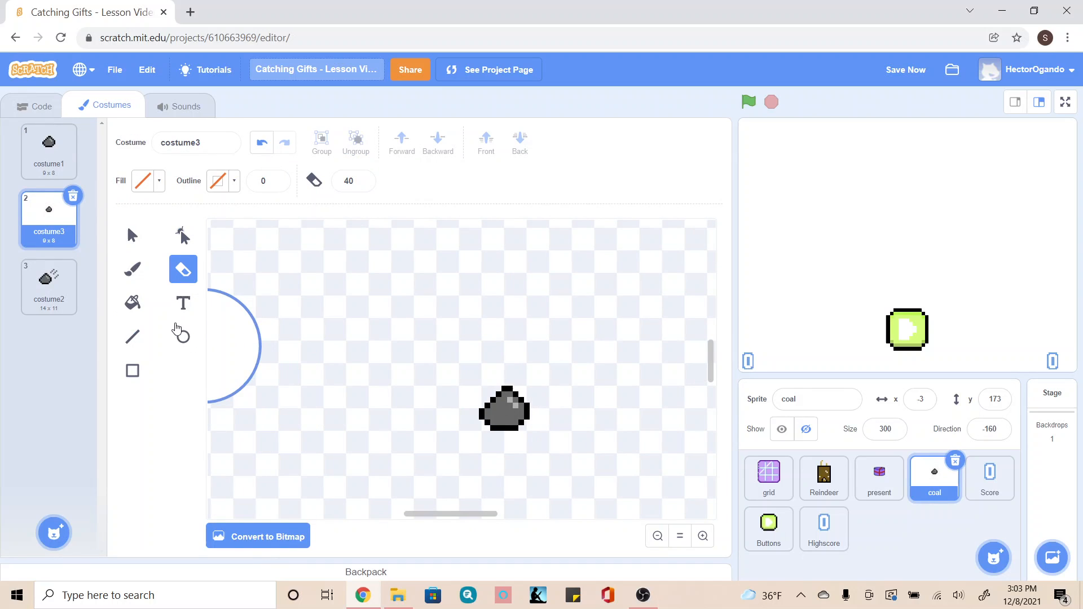
Choose the brush with yellow fill and size 4 for drawing the thunderbolt outline.
{"action": "left_click", "coordinate": [132, 268]}
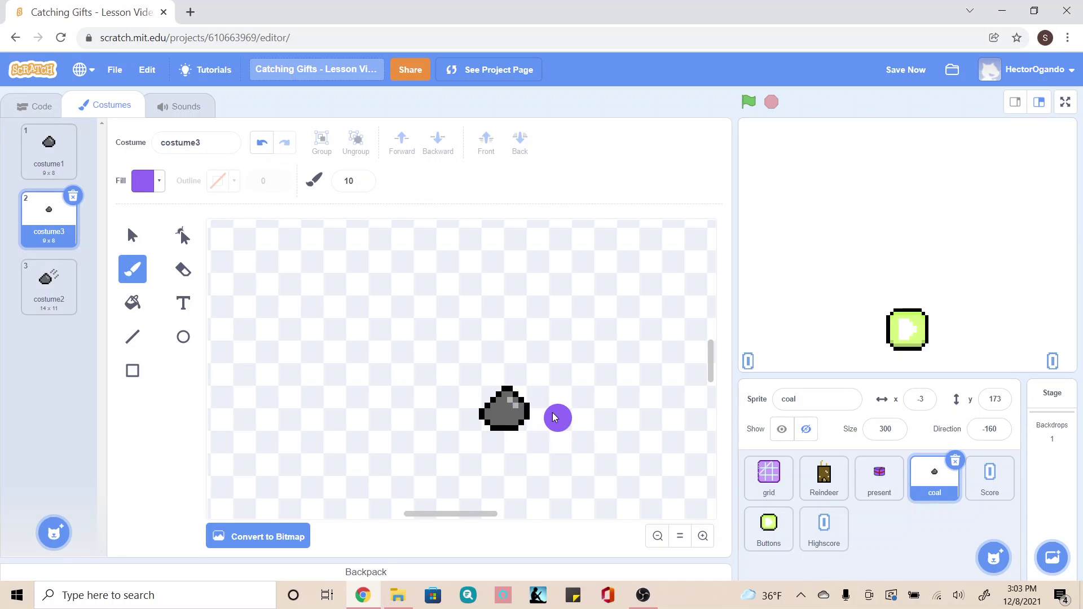
{"action": "mouse_move", "coordinate": [510, 441]}
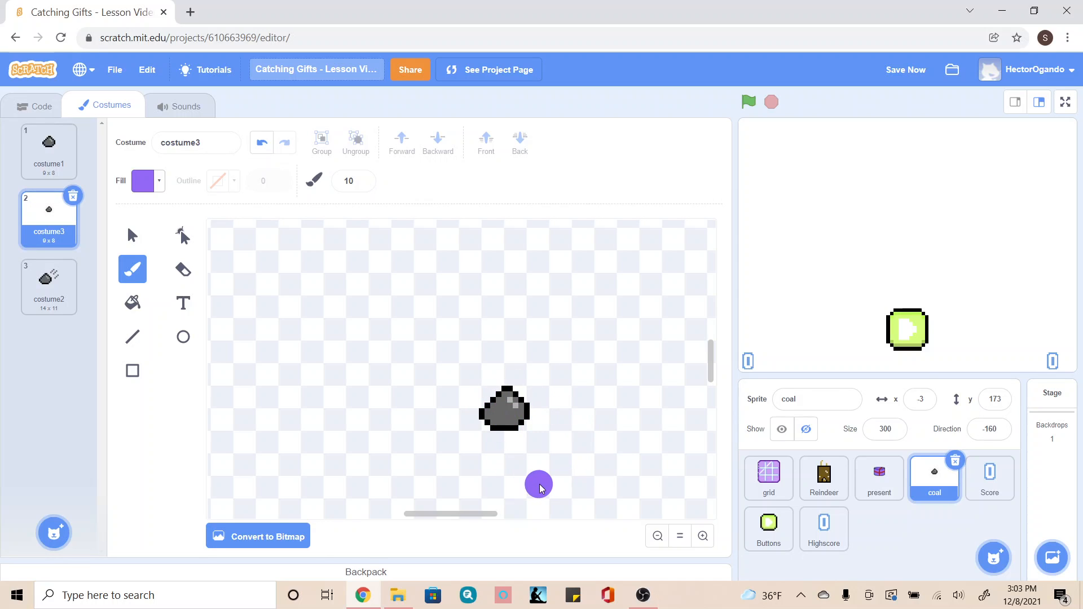
{"action": "mouse_move", "coordinate": [552, 467]}
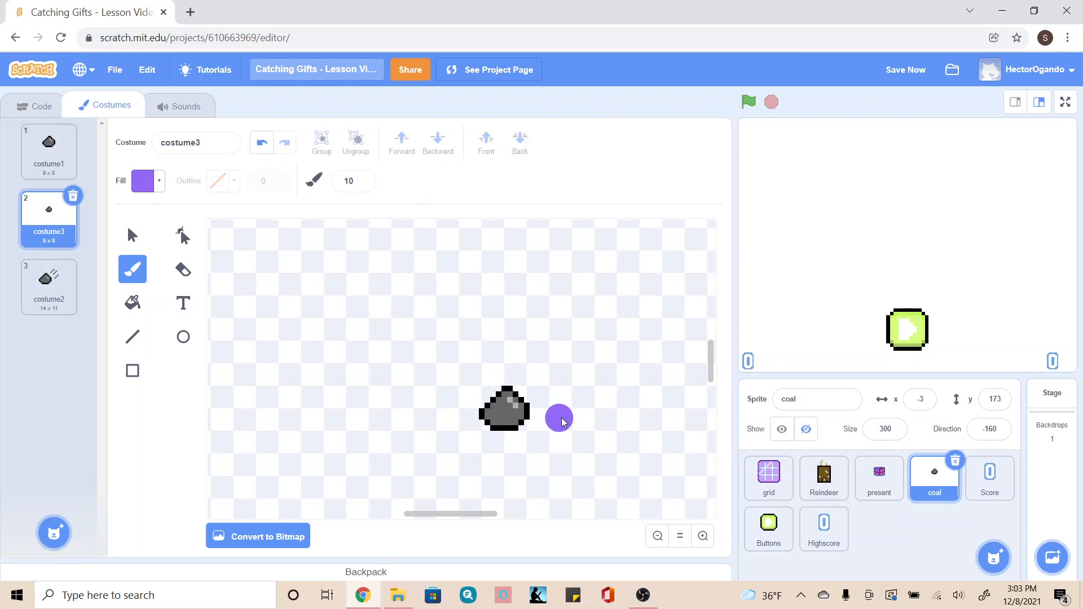
{"action": "mouse_move", "coordinate": [565, 421]}
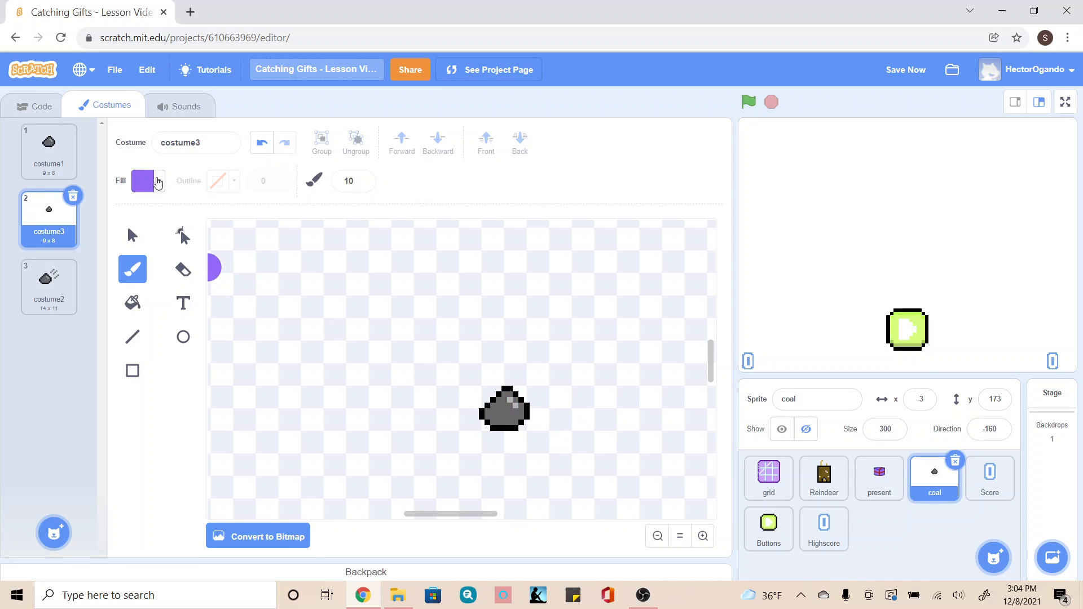
{"action": "left_click", "coordinate": [143, 180]}
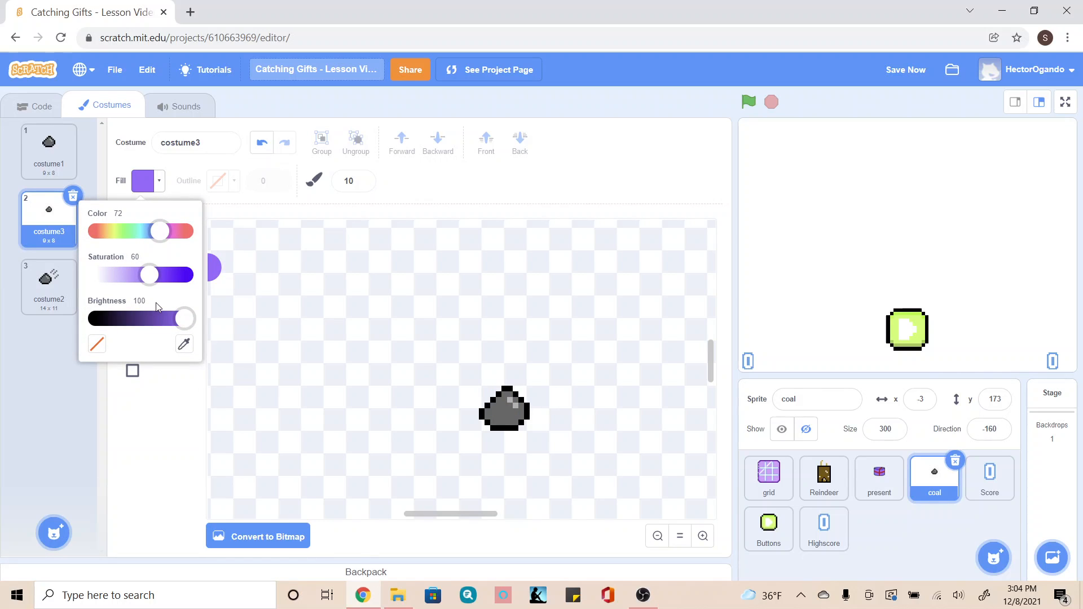
{"action": "mouse_move", "coordinate": [118, 247]}
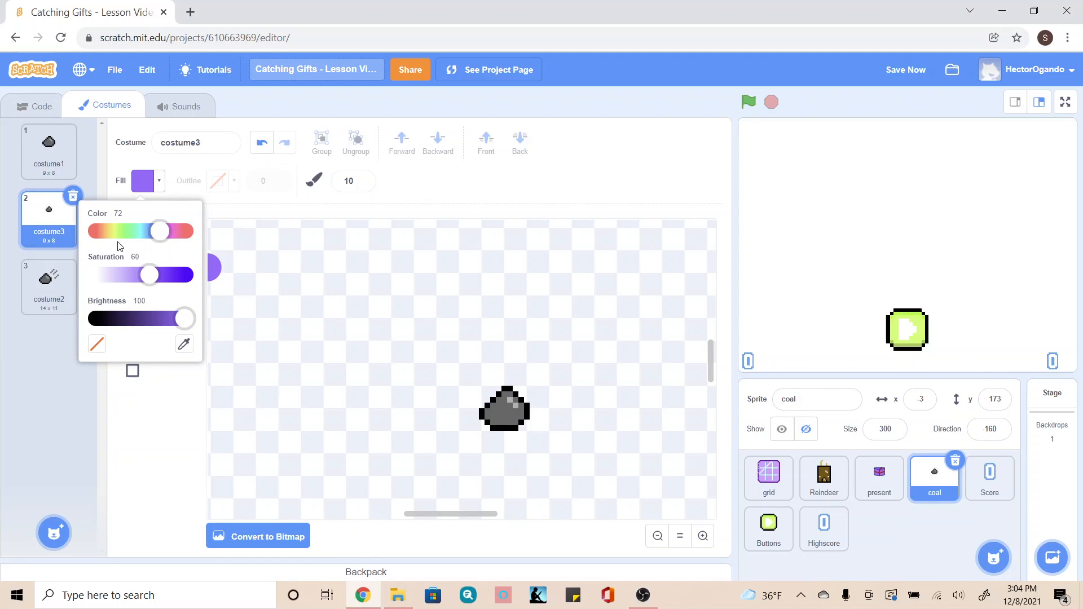
{"action": "left_click", "coordinate": [153, 434]}
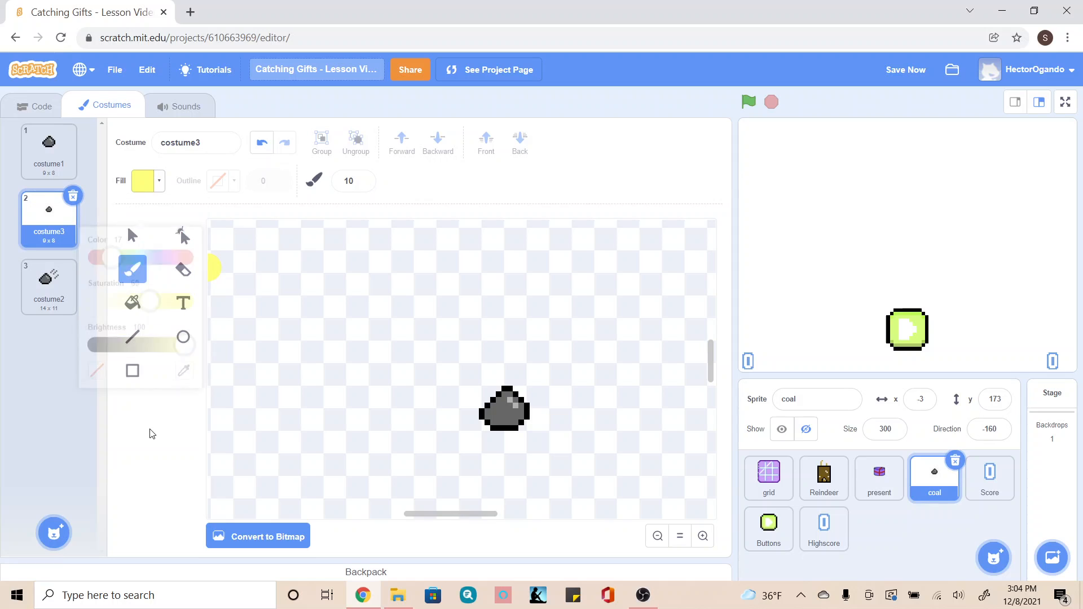
{"action": "left_click", "coordinate": [358, 198]}
{"action": "type", "text": "6"}
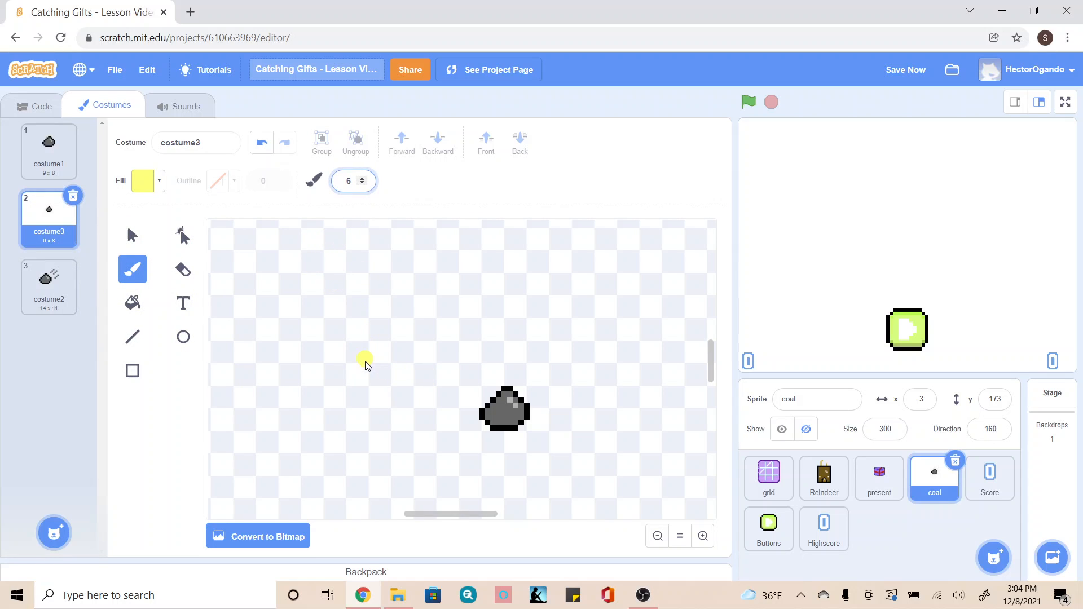
{"action": "left_click", "coordinate": [362, 184]}
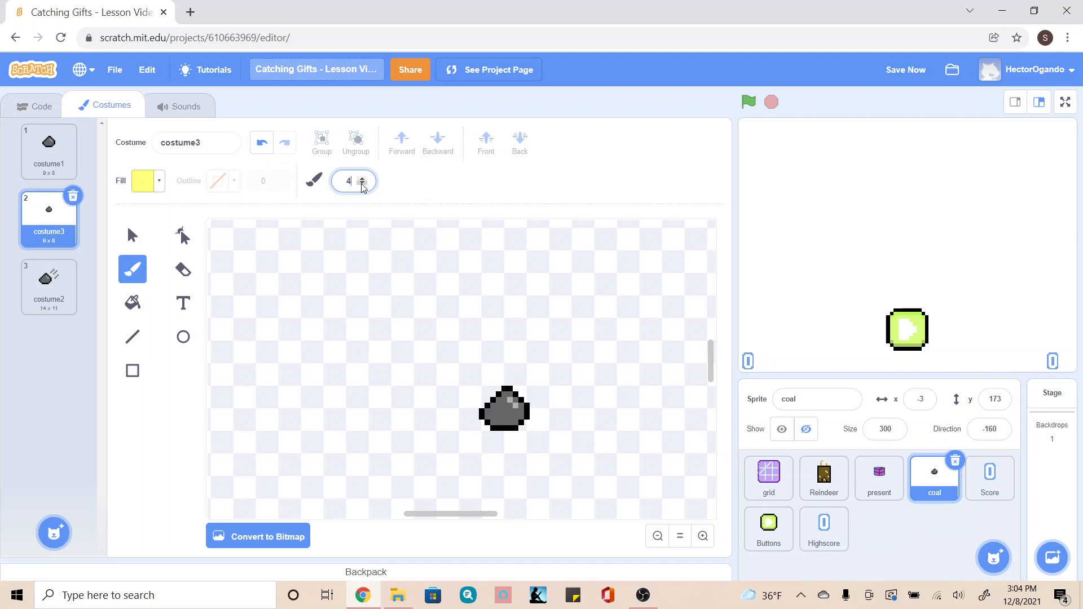
{"action": "mouse_move", "coordinate": [412, 379]}
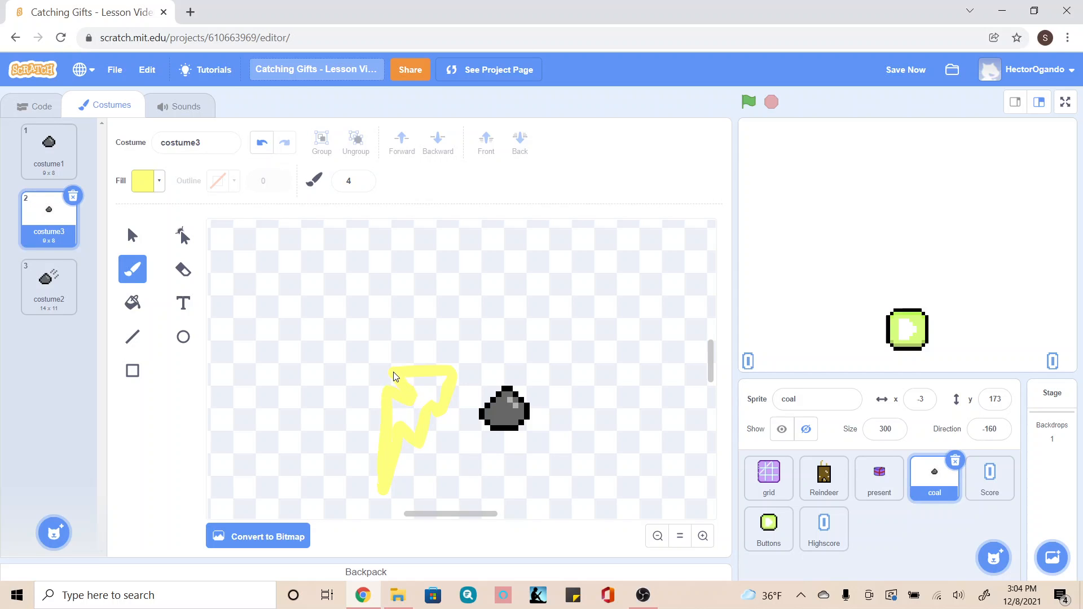
Fill the bolt solid yellow and paint a darker shading stroke along its top.
{"action": "left_click", "coordinate": [132, 302]}
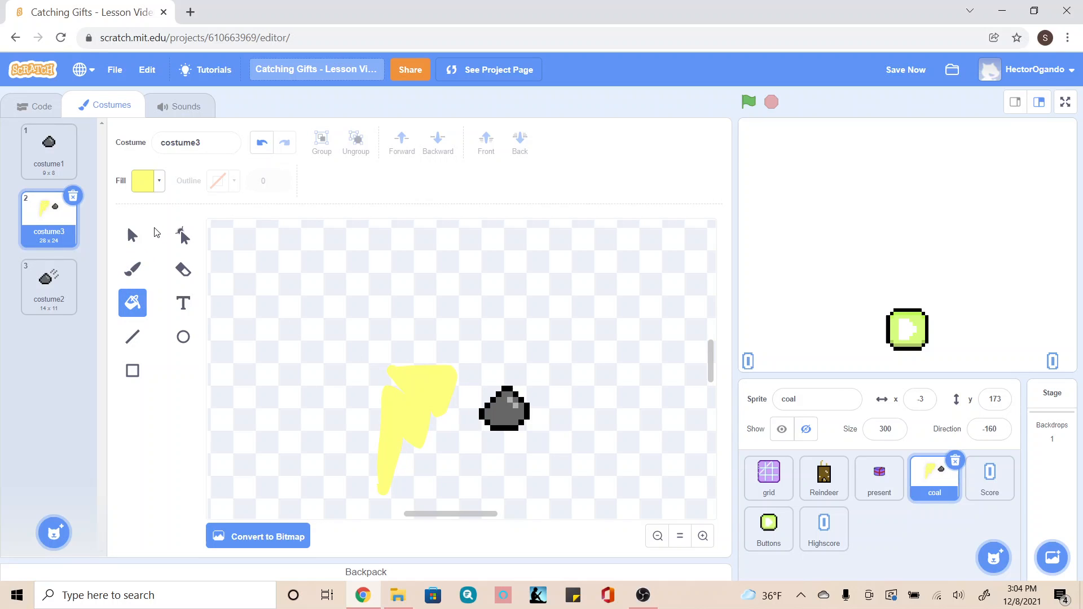
{"action": "left_click", "coordinate": [131, 269]}
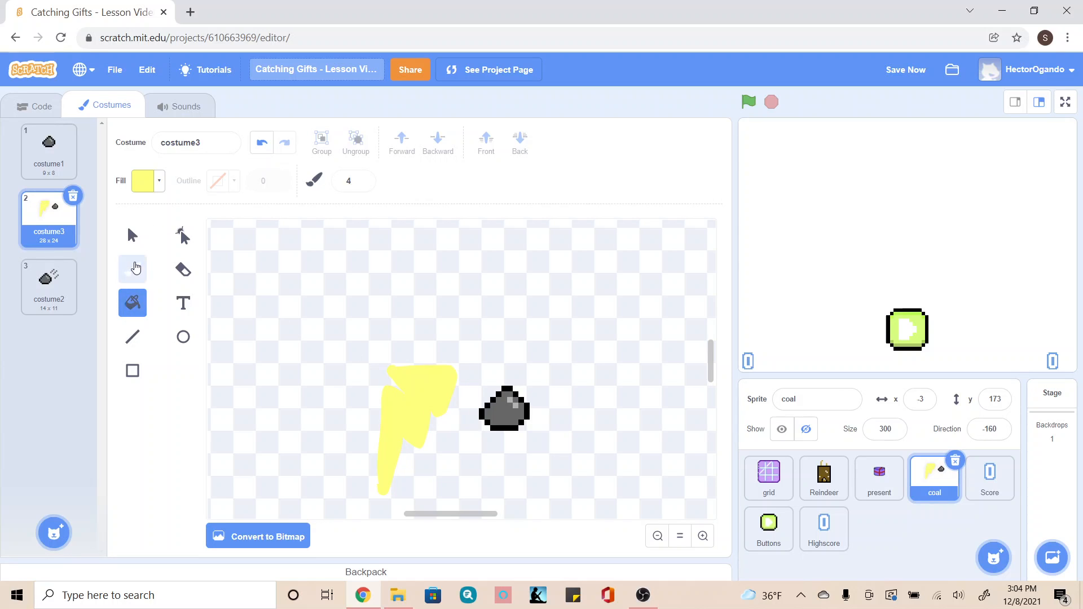
{"action": "left_click", "coordinate": [143, 180]}
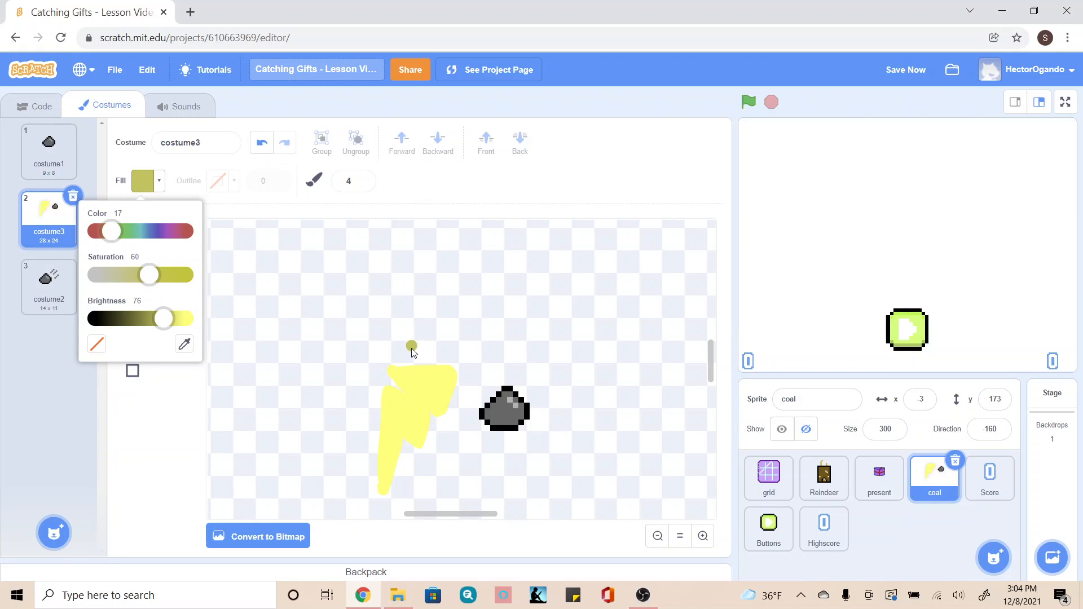
{"action": "left_click", "coordinate": [426, 376]}
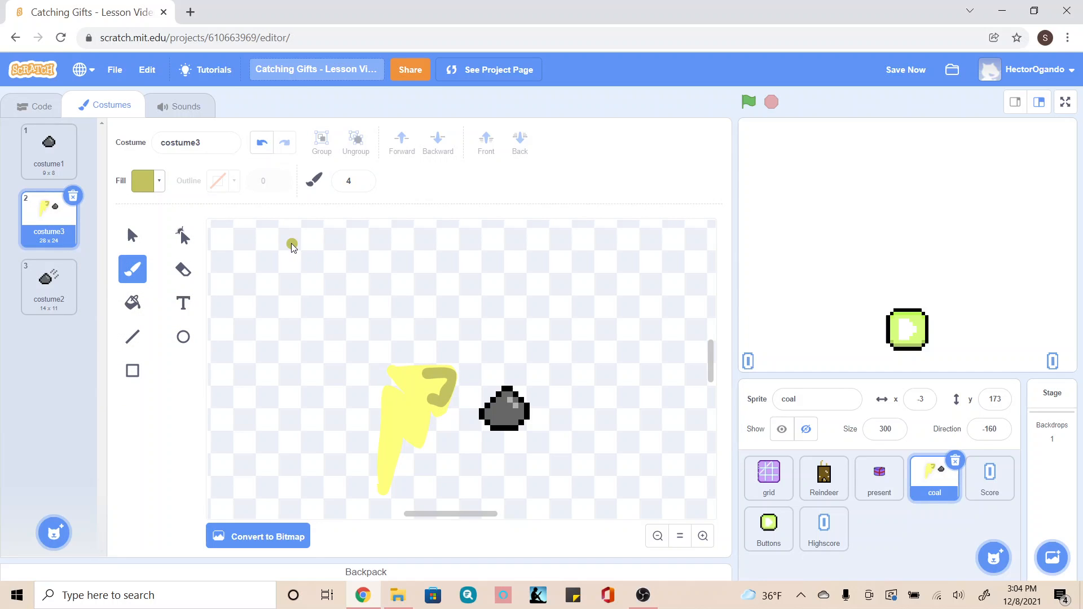
Paint a pale greyish streak down the bolt's left edge.
{"action": "left_click", "coordinate": [143, 181]}
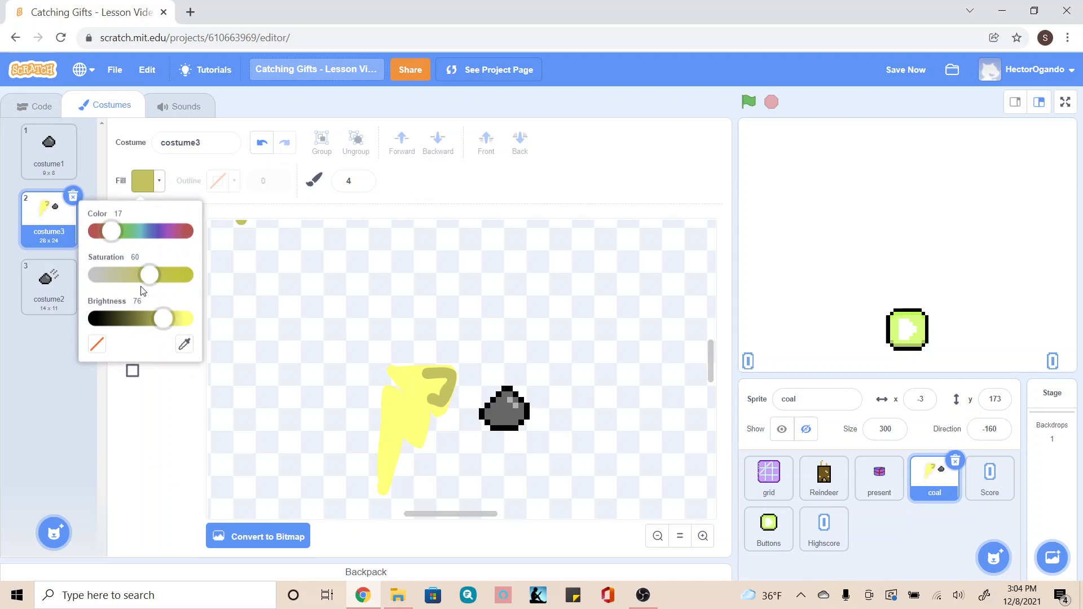
{"action": "mouse_move", "coordinate": [114, 283]}
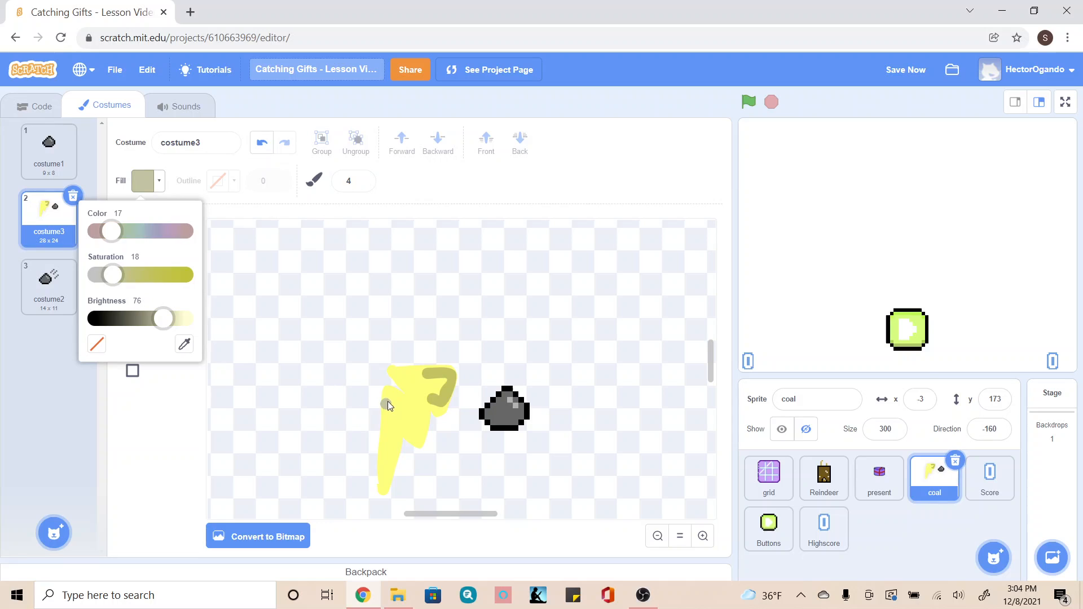
{"action": "left_click", "coordinate": [385, 475]}
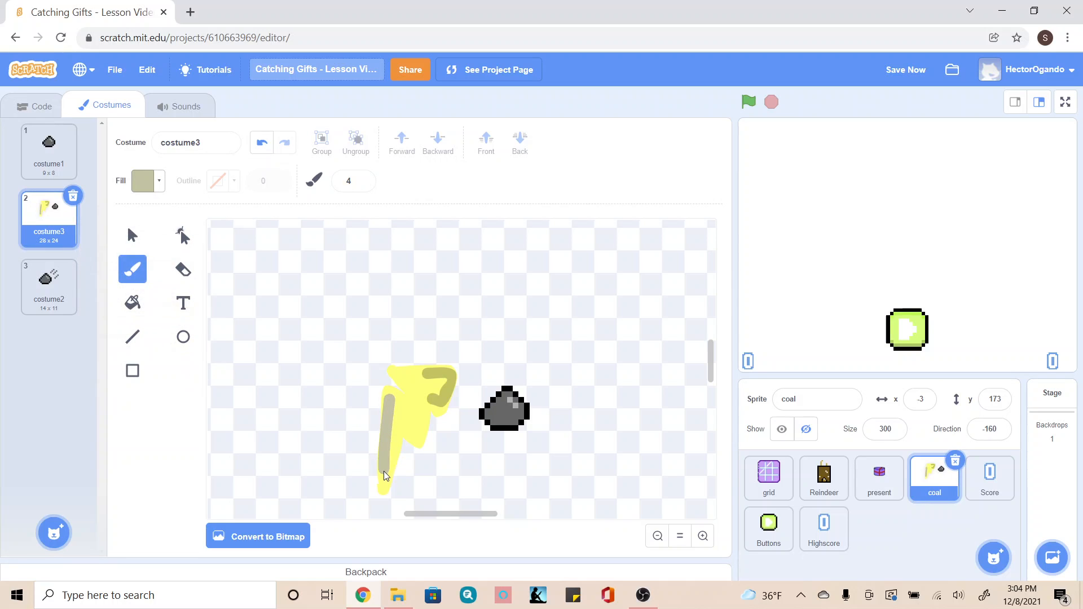
{"action": "mouse_move", "coordinate": [100, 249]}
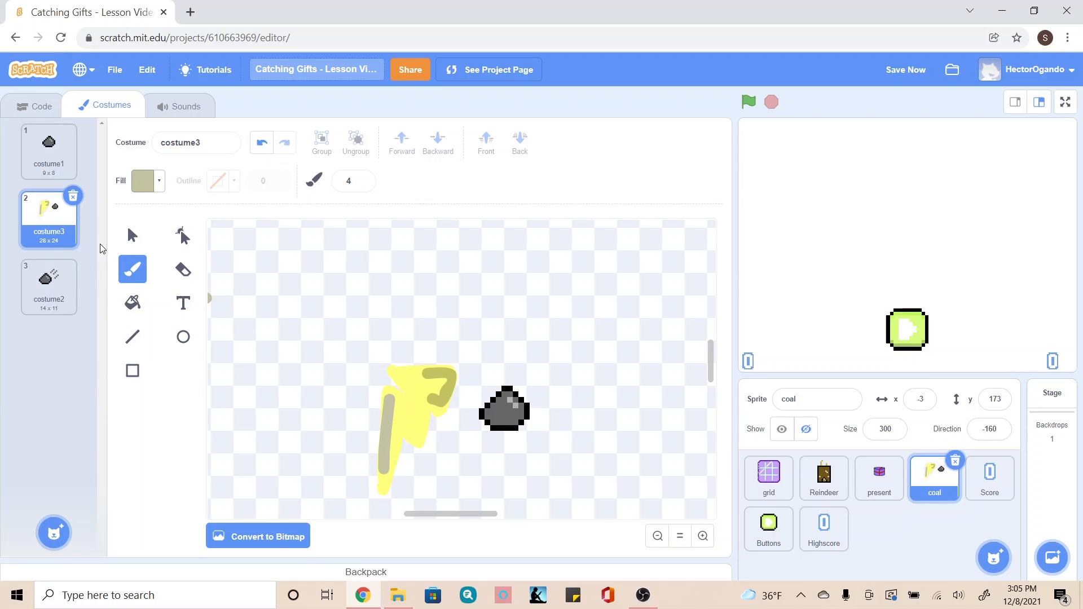
{"action": "left_click", "coordinate": [132, 235]}
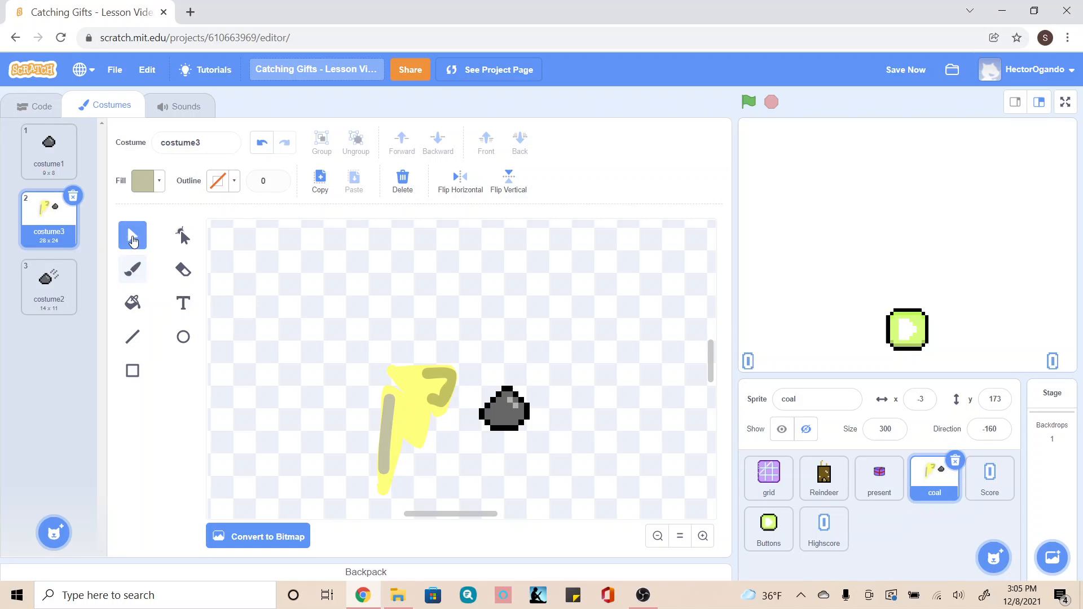
Send the bolt behind the coal, delete the coal drawing, and save the project.
{"action": "left_click", "coordinate": [417, 430]}
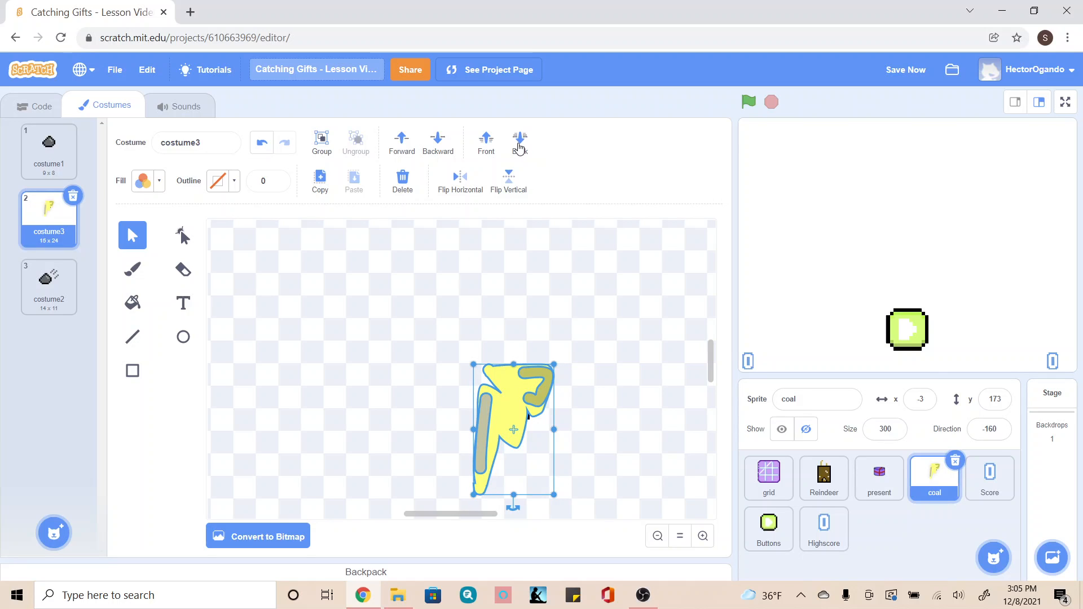
{"action": "left_click", "coordinate": [519, 141]}
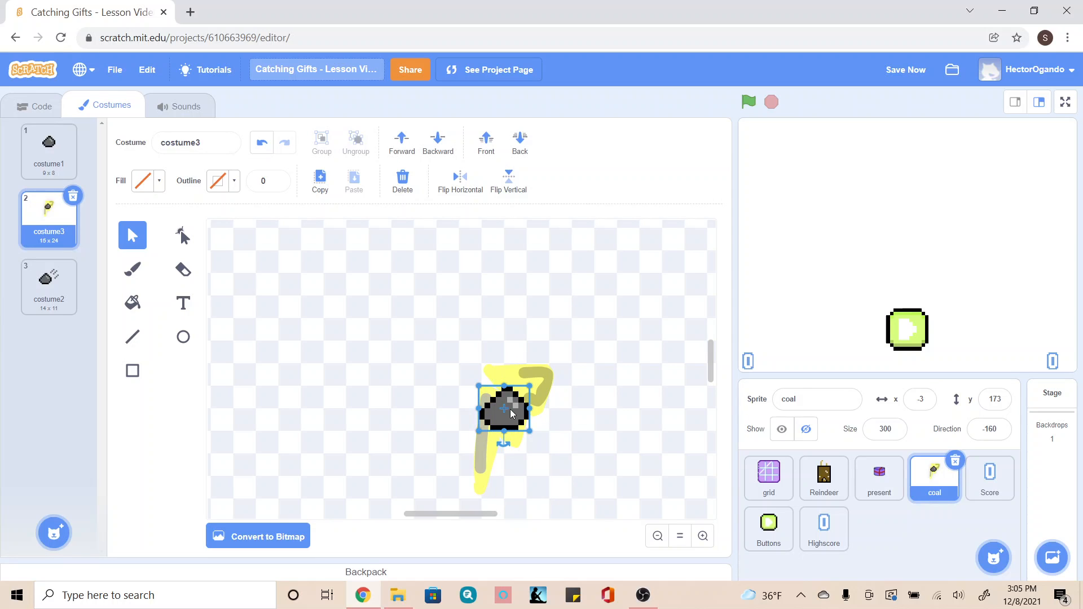
{"action": "mouse_move", "coordinate": [443, 488]}
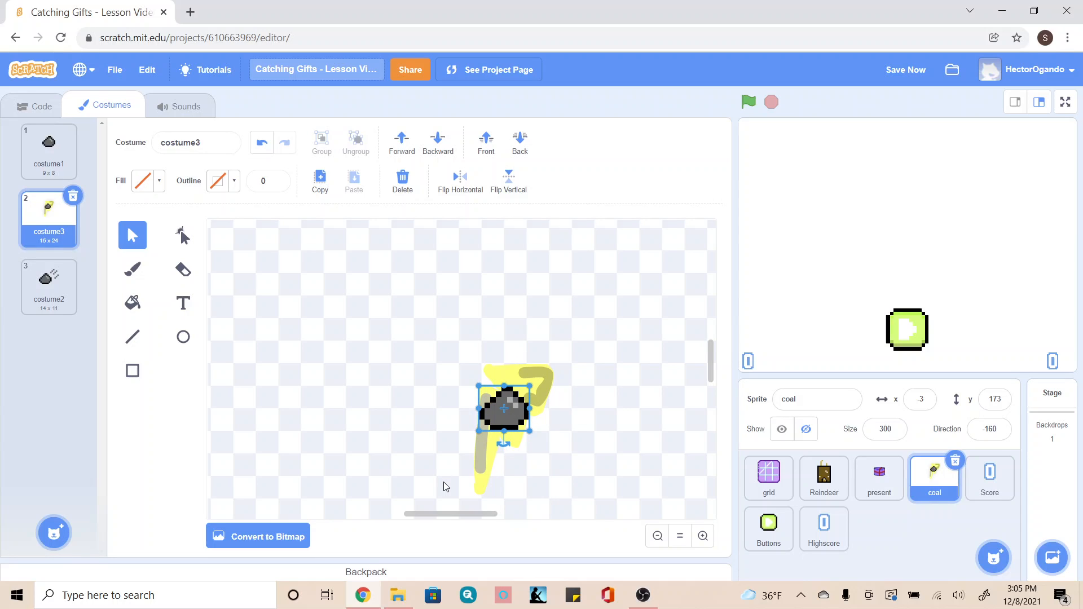
{"action": "left_click", "coordinate": [401, 180]}
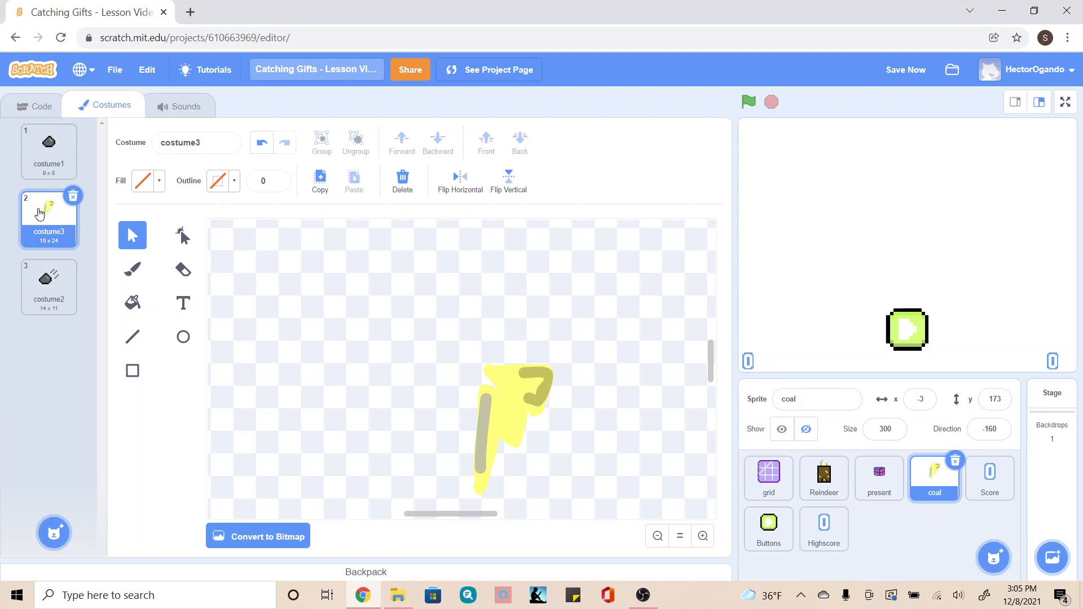
{"action": "mouse_move", "coordinate": [579, 427]}
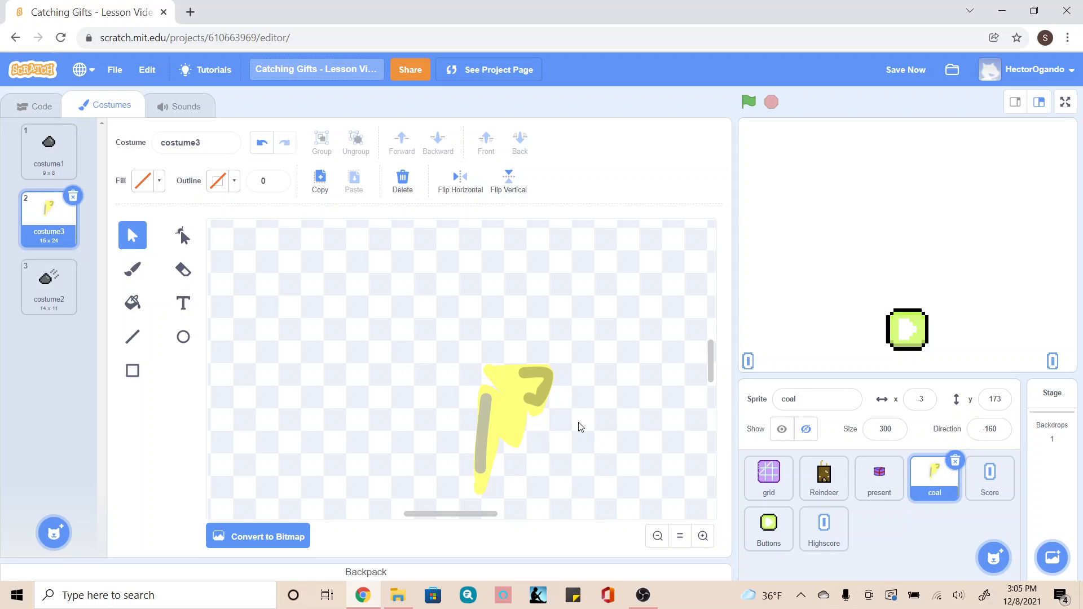
{"action": "left_click", "coordinate": [904, 68]}
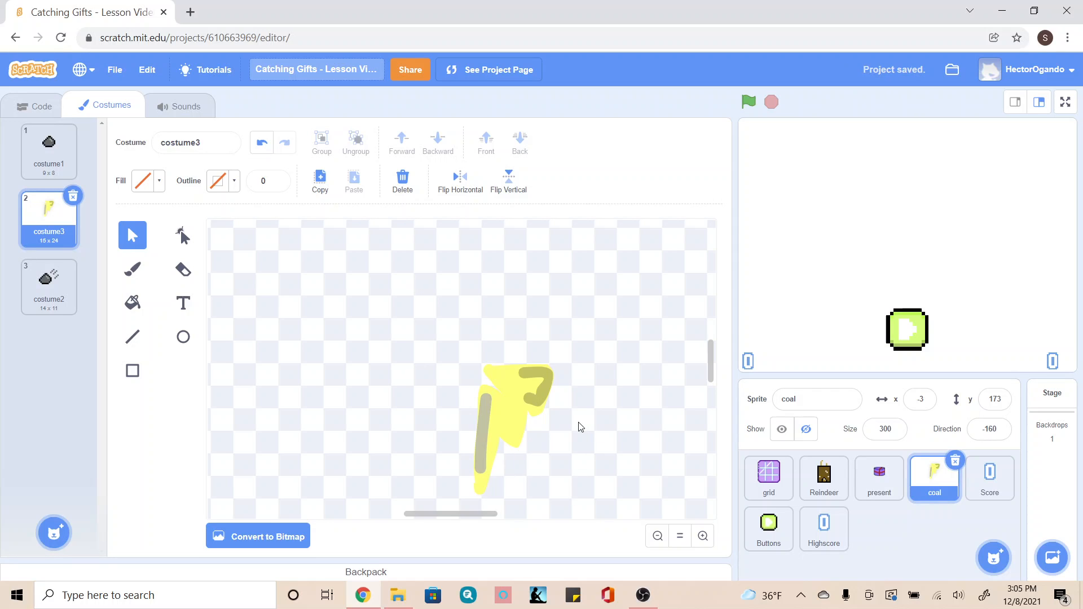
{"action": "mouse_move", "coordinate": [575, 450]}
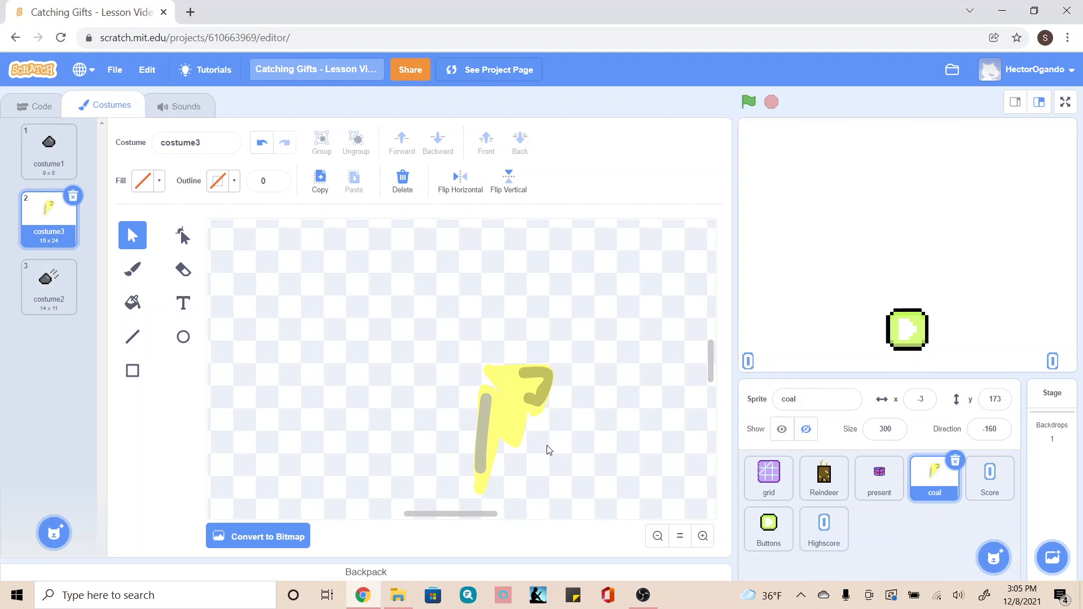
Convert the thunderbolt costume to bitmap pixel art.
{"action": "left_click", "coordinate": [258, 536]}
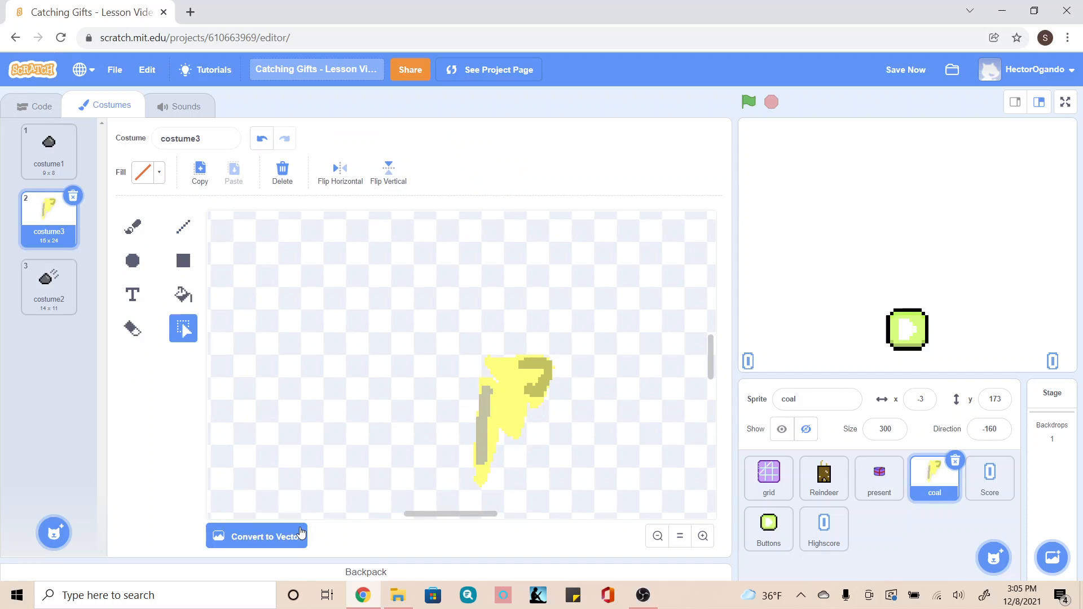
{"action": "mouse_move", "coordinate": [538, 422]}
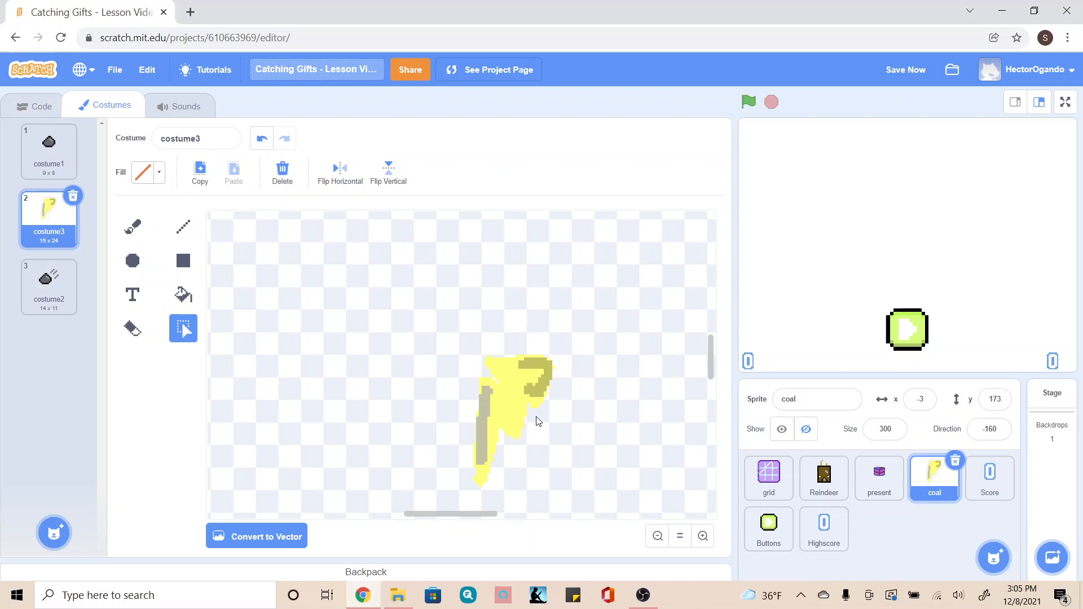
{"action": "mouse_move", "coordinate": [192, 265]}
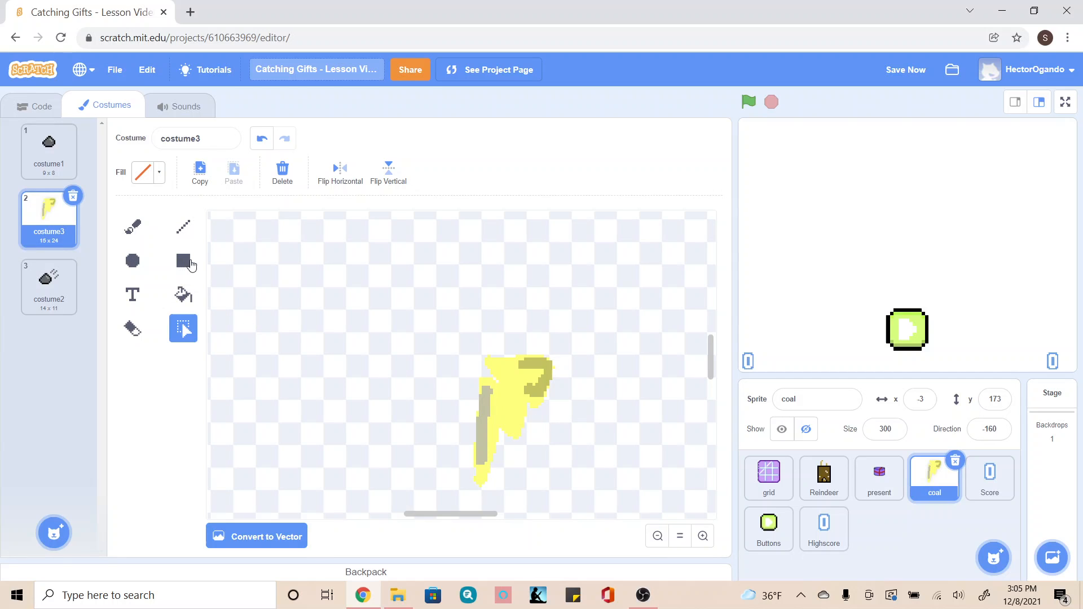
{"action": "mouse_move", "coordinate": [799, 450]}
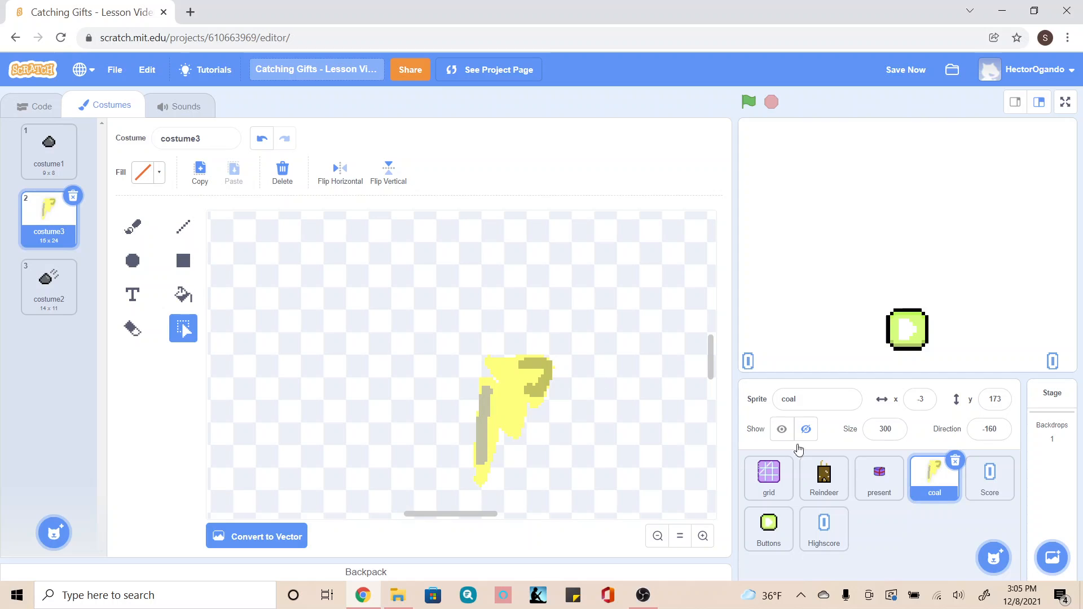
{"action": "mouse_move", "coordinate": [540, 358]}
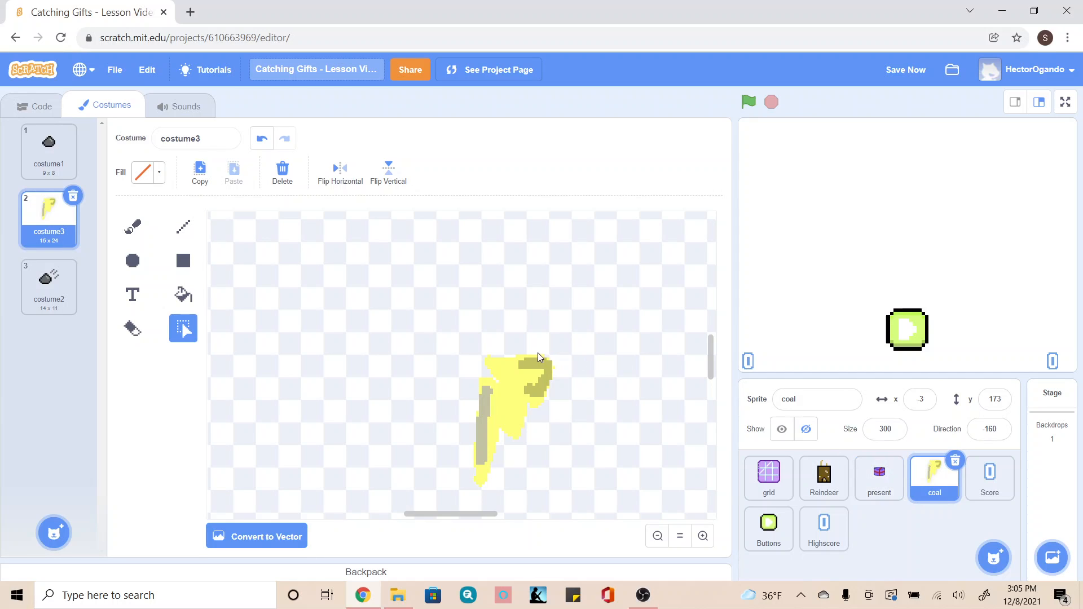
{"action": "mouse_move", "coordinate": [554, 441]}
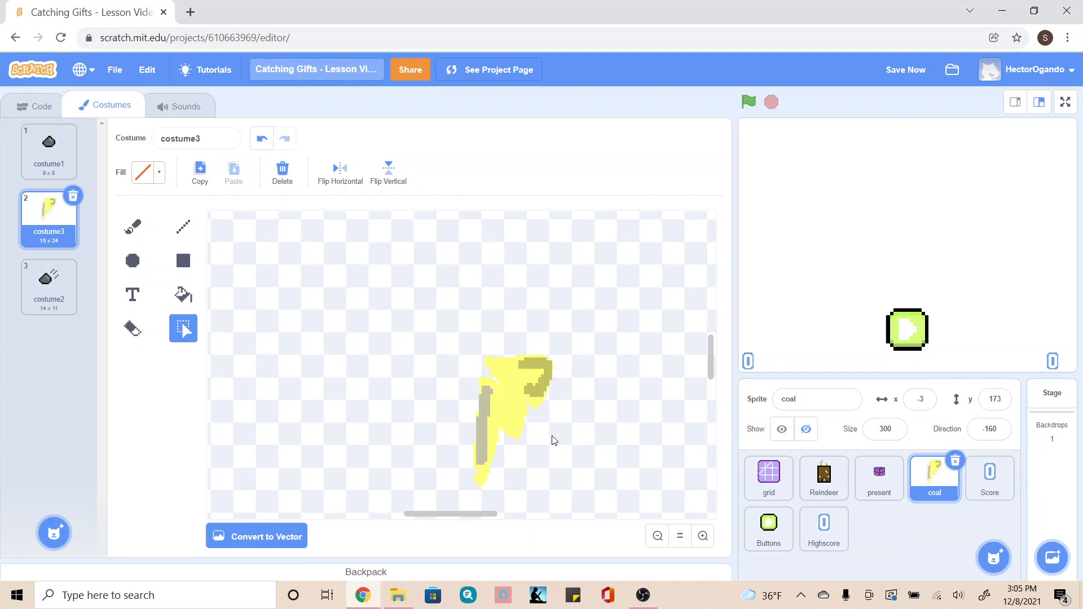